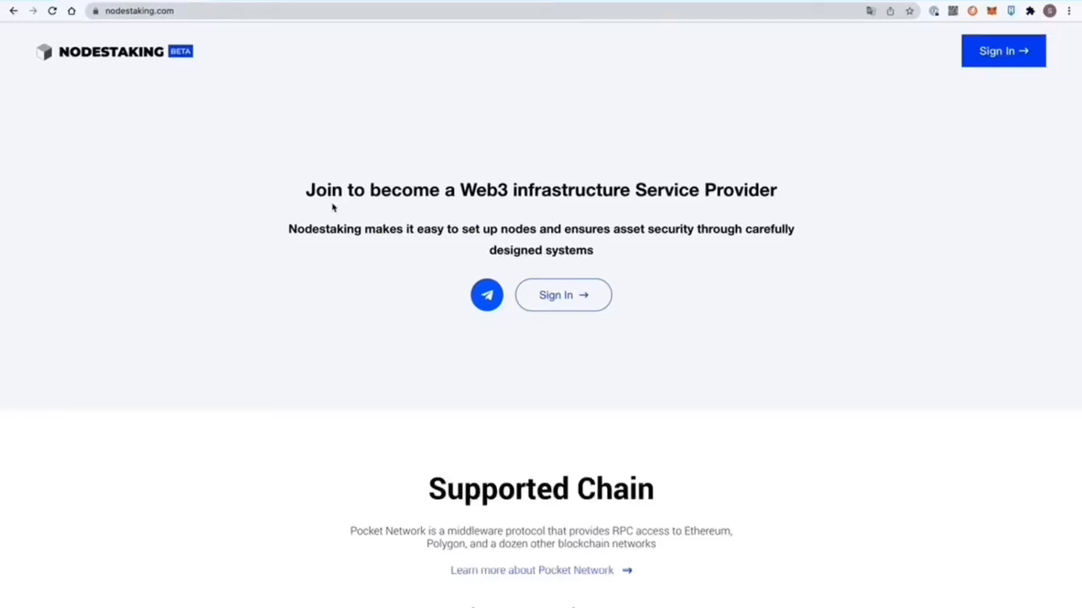
pyautogui.moveTo(497, 224)
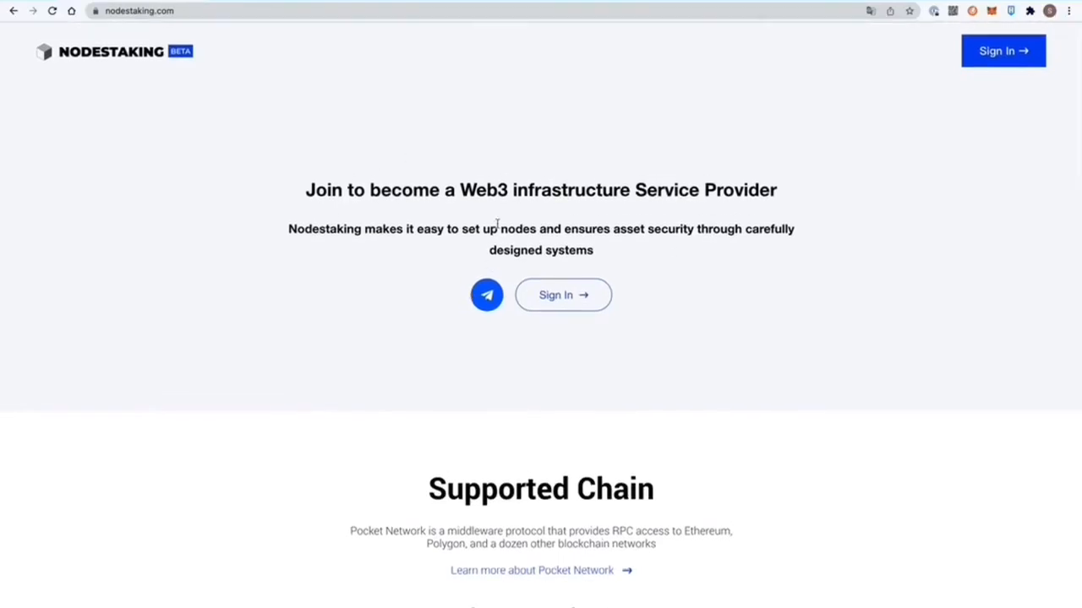
pyautogui.moveTo(744, 317)
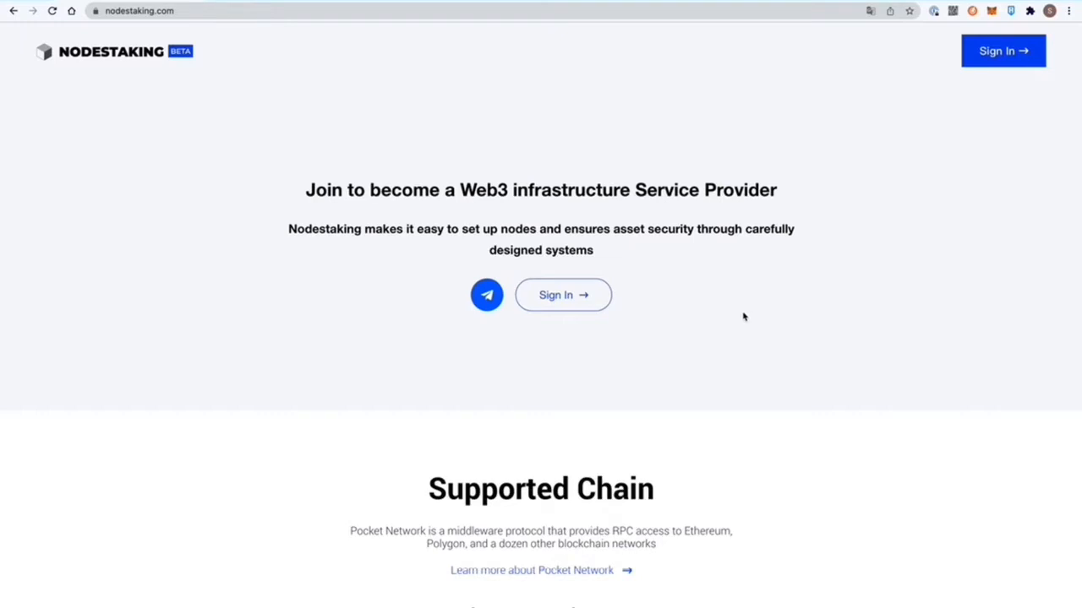
# Step: Sign in to Nodestaking by approving the MetaMask signature request, reaching the empty node dashboard
pyautogui.scroll(-3)
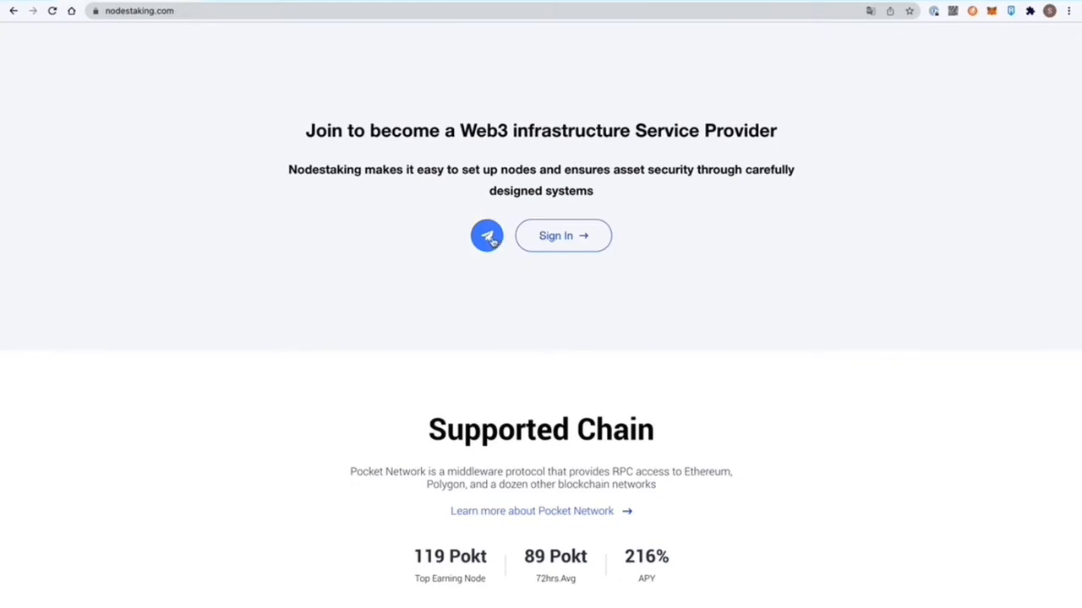
pyautogui.scroll(-3)
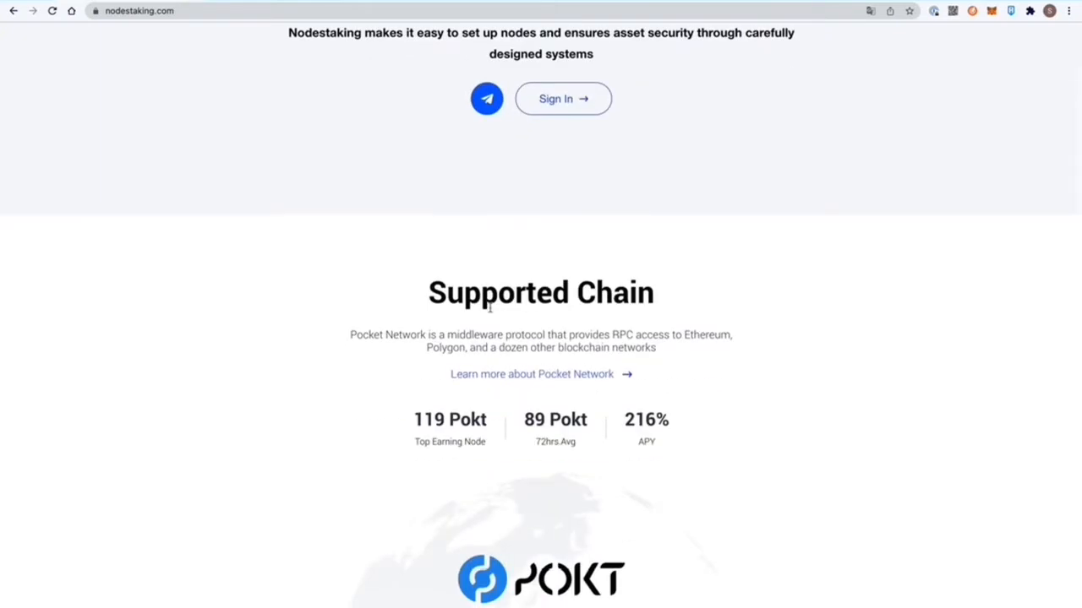
pyautogui.scroll(-3)
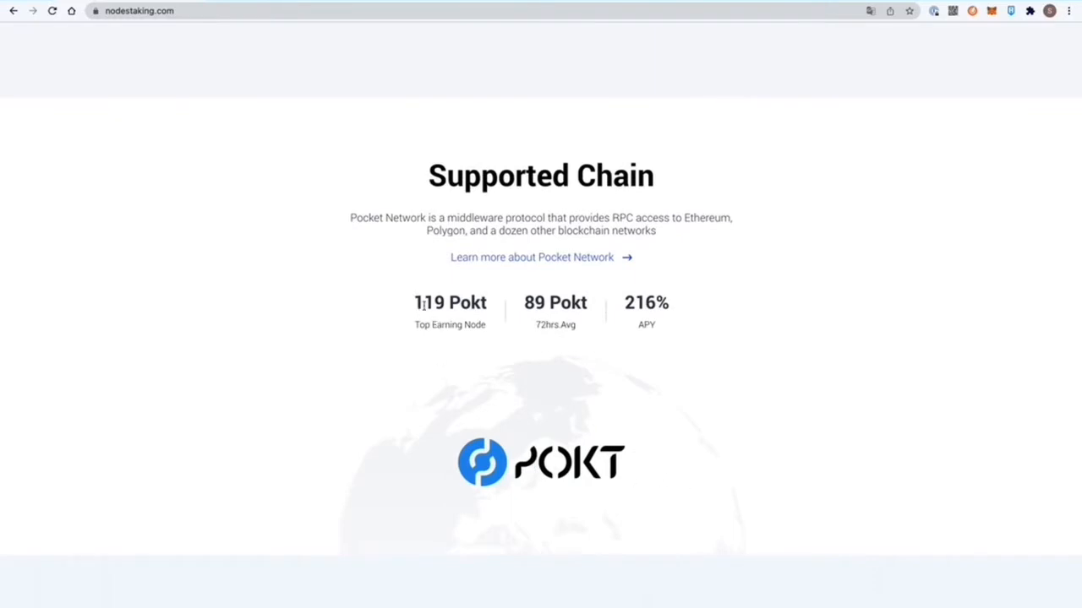
pyautogui.scroll(-3)
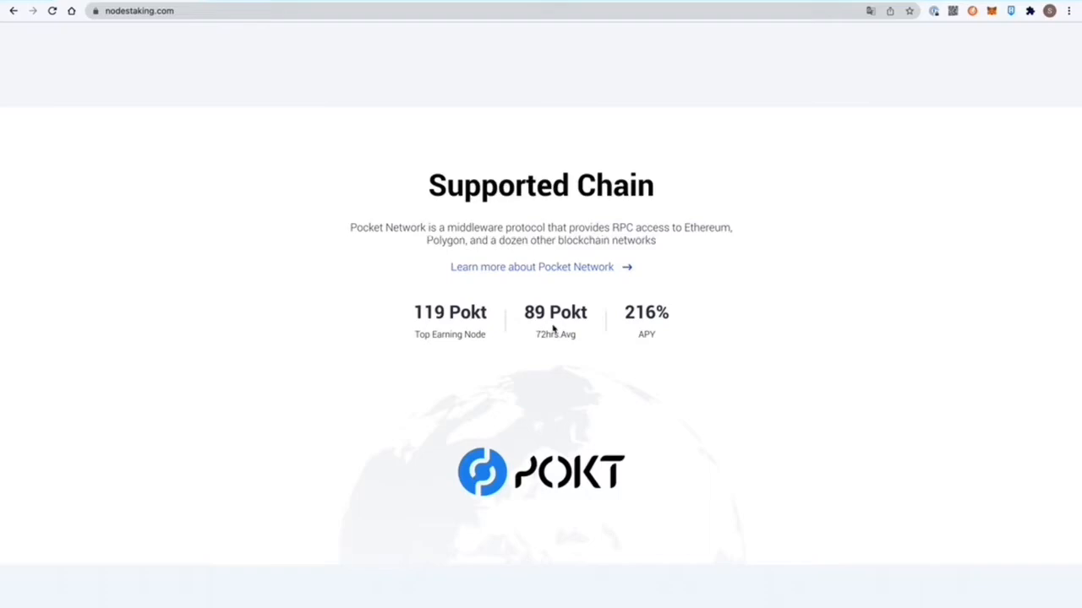
pyautogui.moveTo(715, 365)
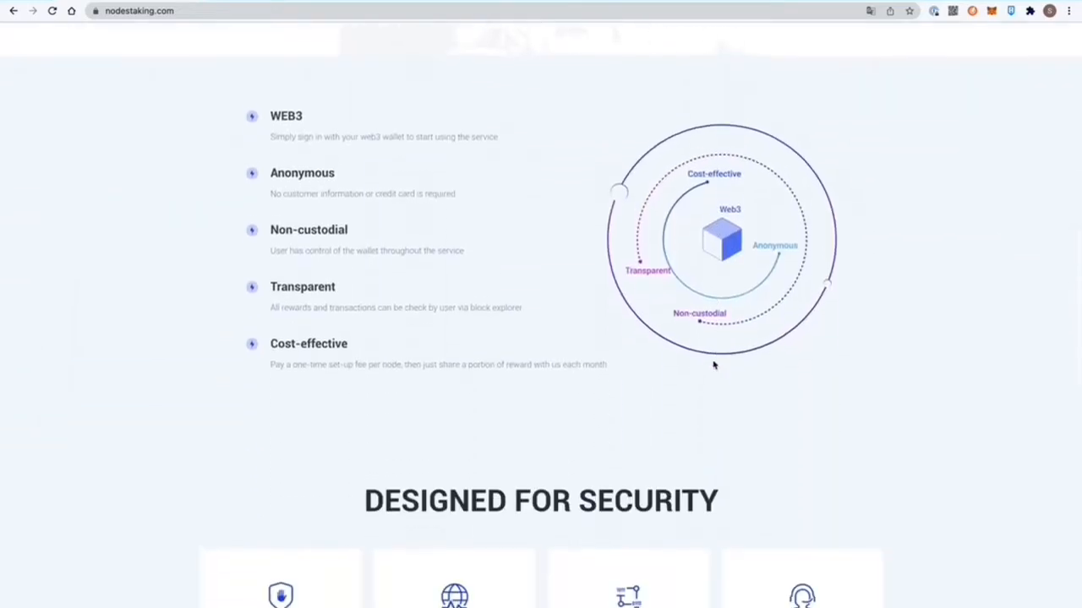
pyautogui.scroll(3)
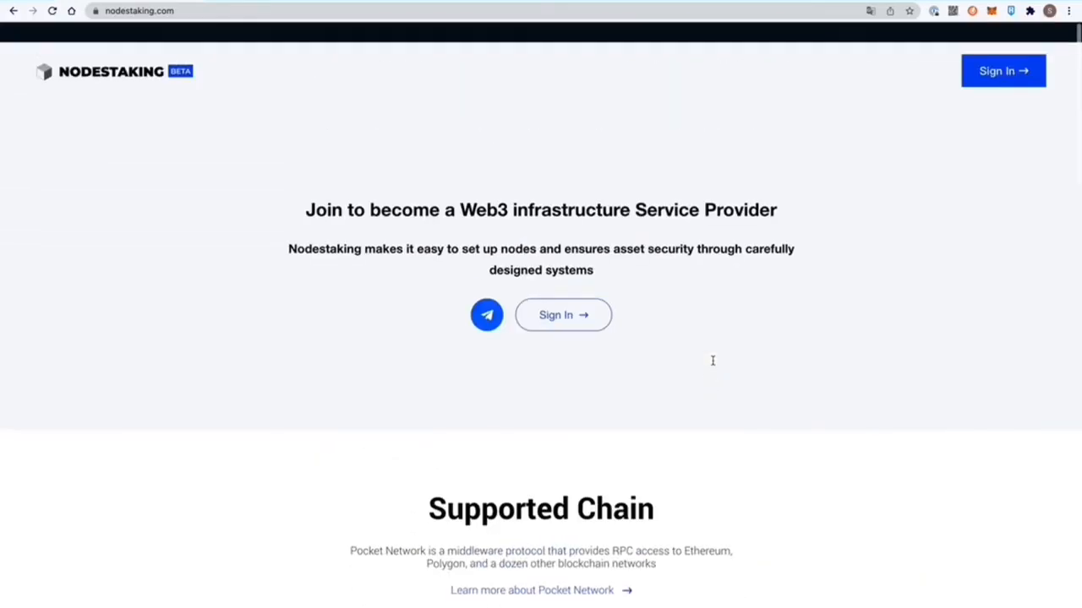
pyautogui.scroll(3)
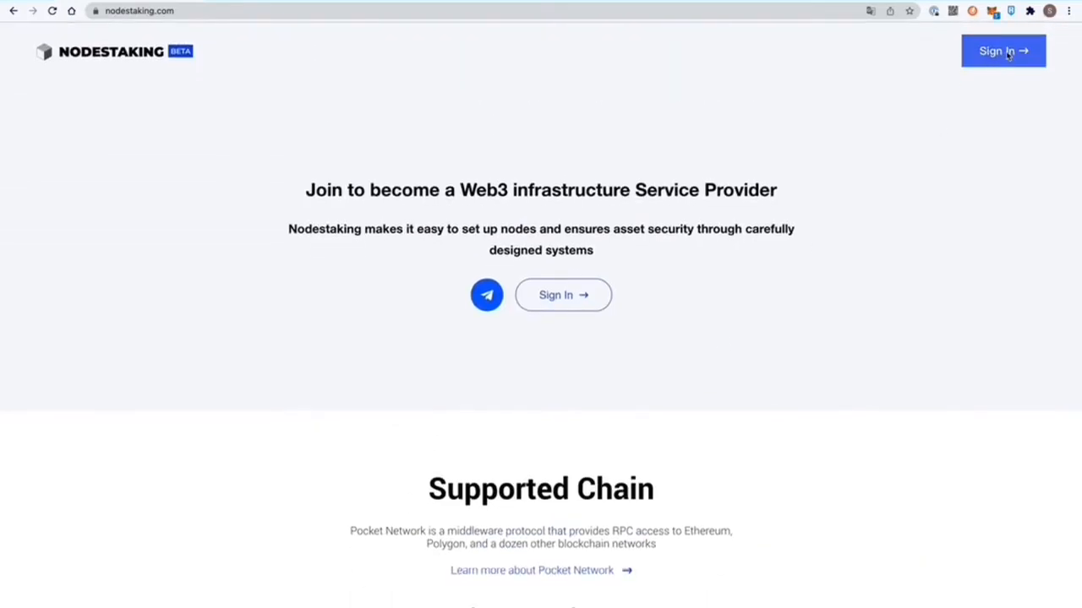
pyautogui.click(1003, 51)
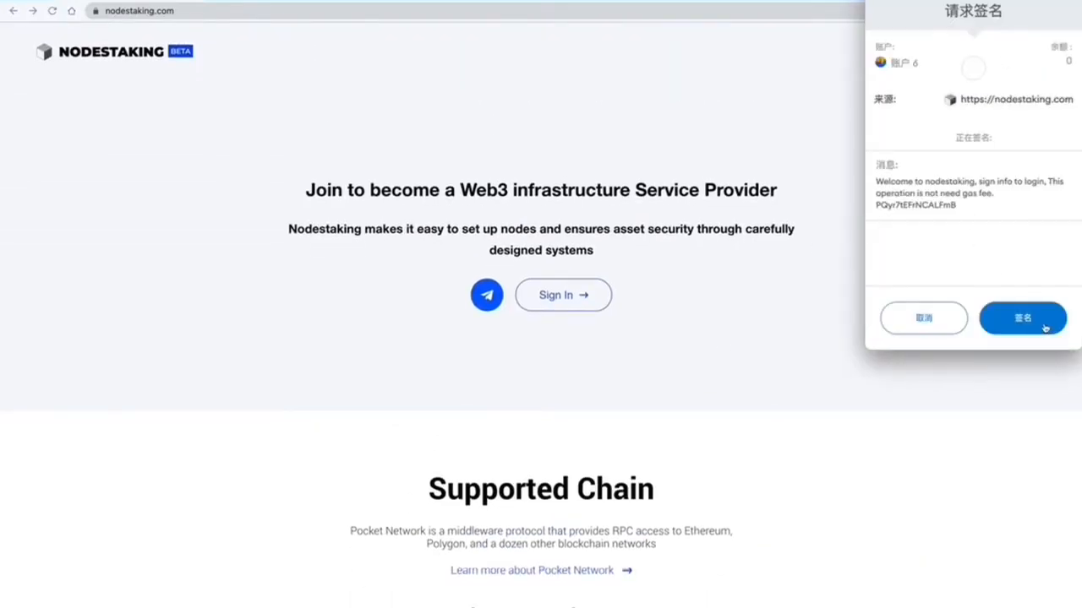
pyautogui.click(1023, 317)
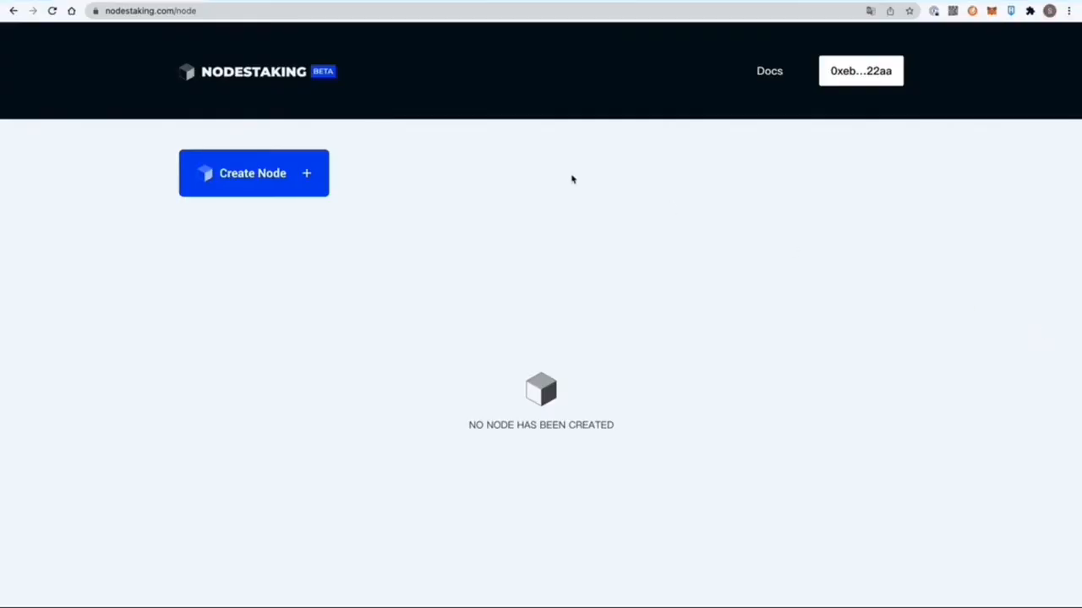
pyautogui.moveTo(409, 269)
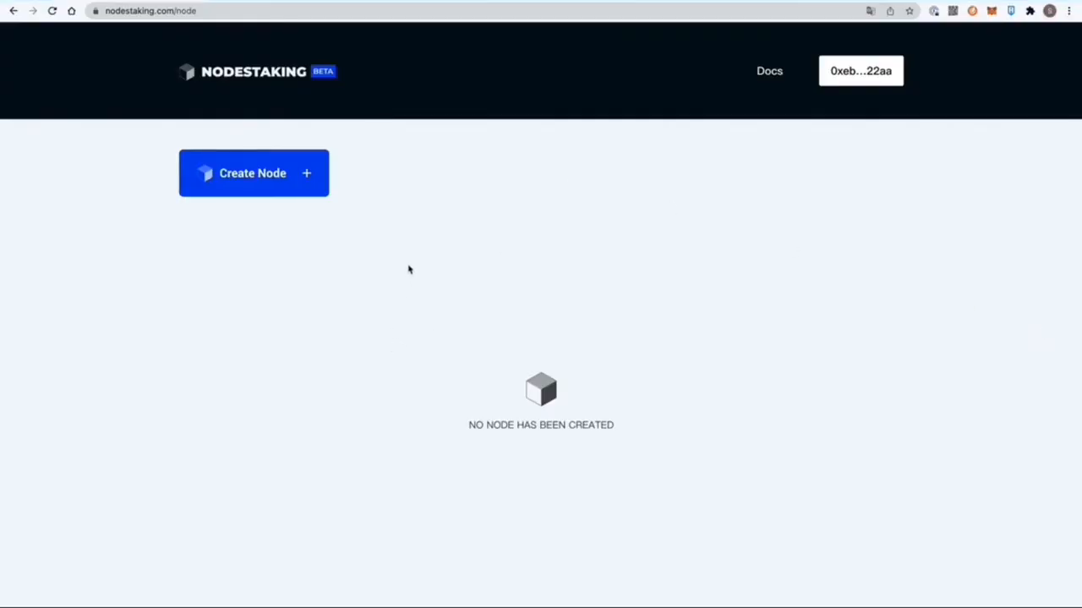
pyautogui.moveTo(459, 237)
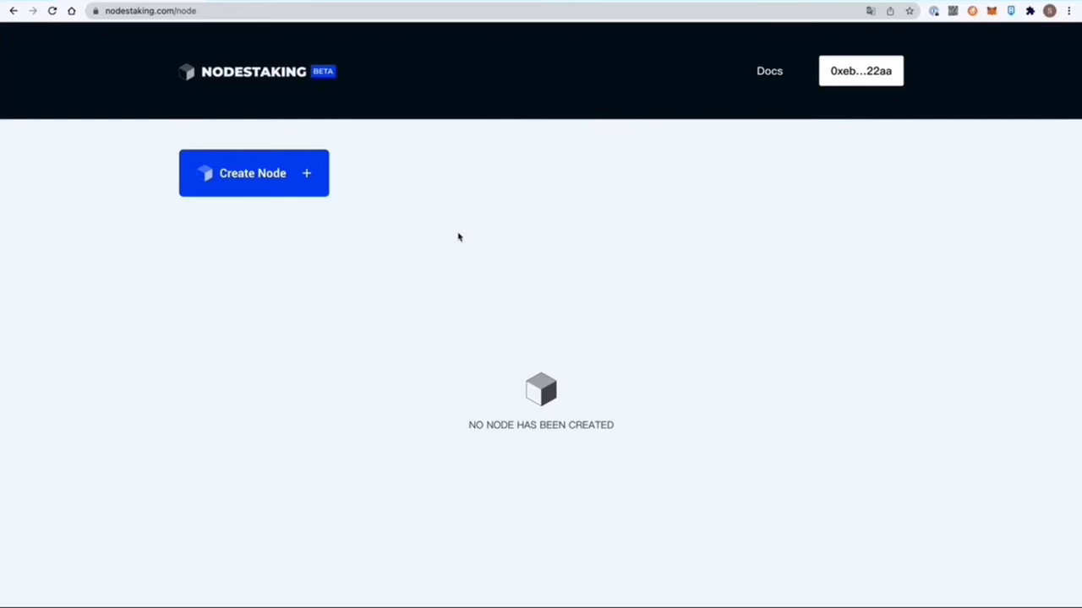
pyautogui.moveTo(572, 431)
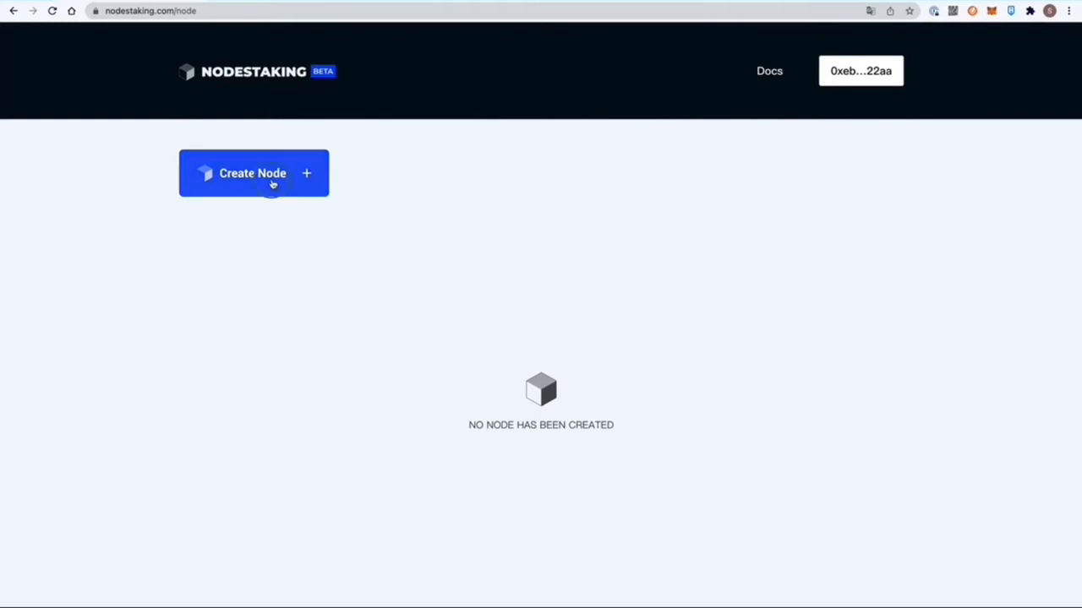
# Step: Start Create Node and review the Best Practice terms, including the $300 one-time set-up fee
pyautogui.click(254, 173)
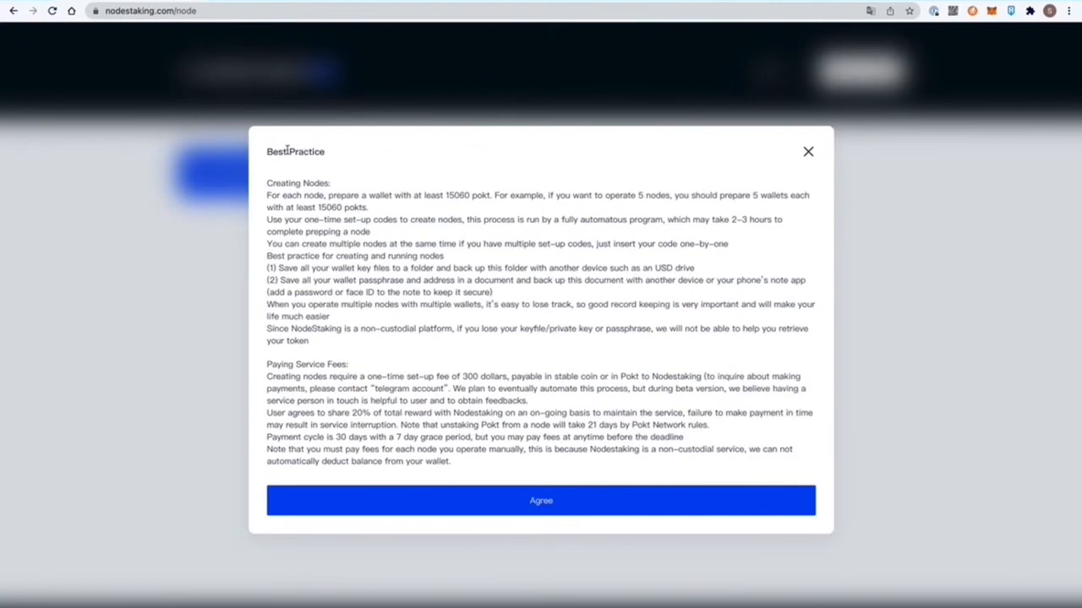
pyautogui.moveTo(623, 302)
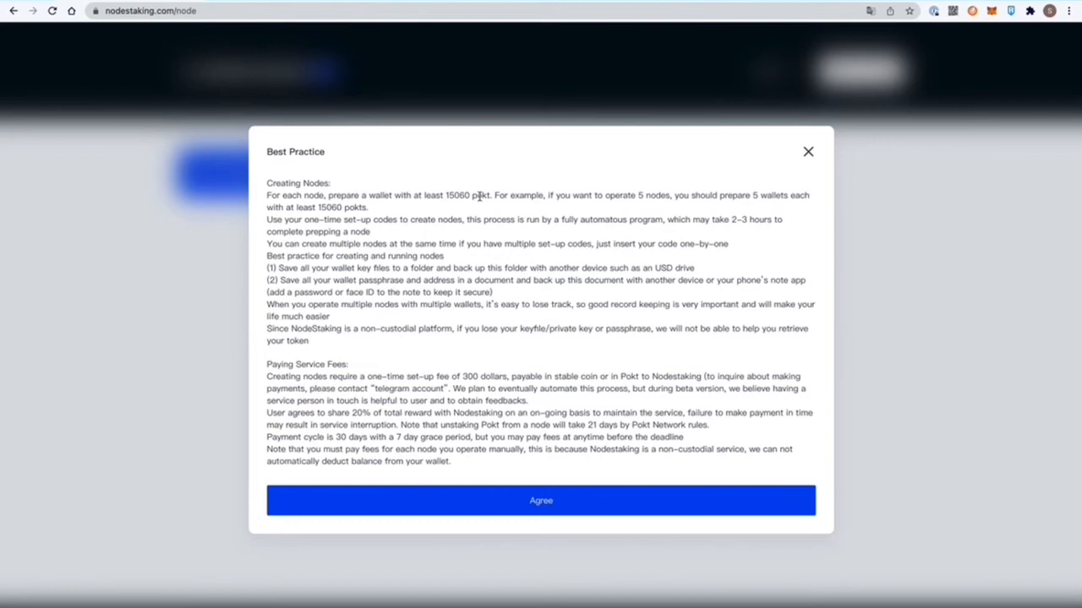
pyautogui.moveTo(697, 206)
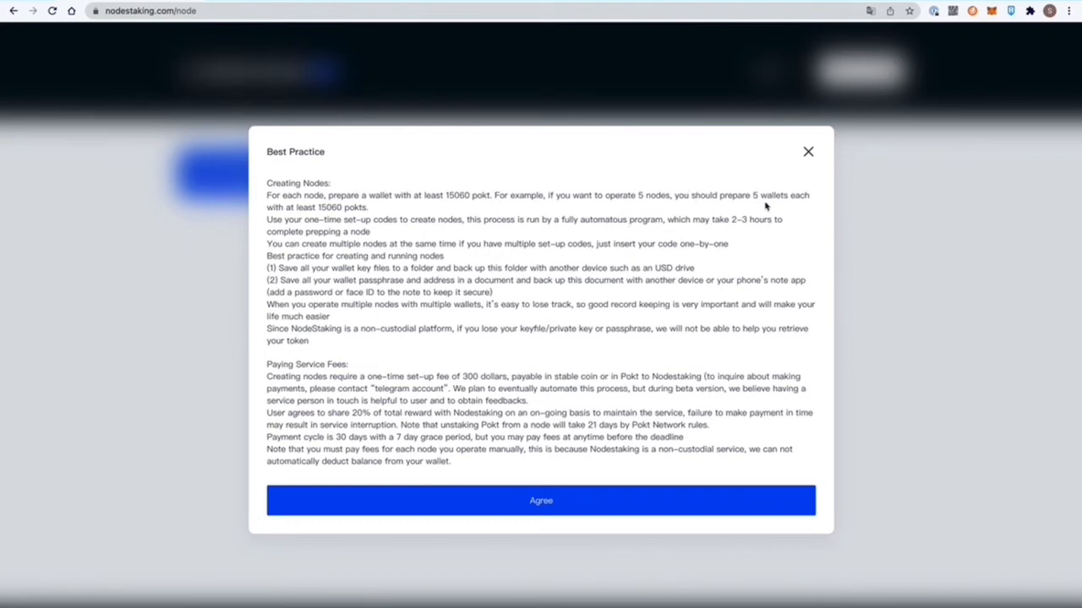
pyautogui.moveTo(492, 270)
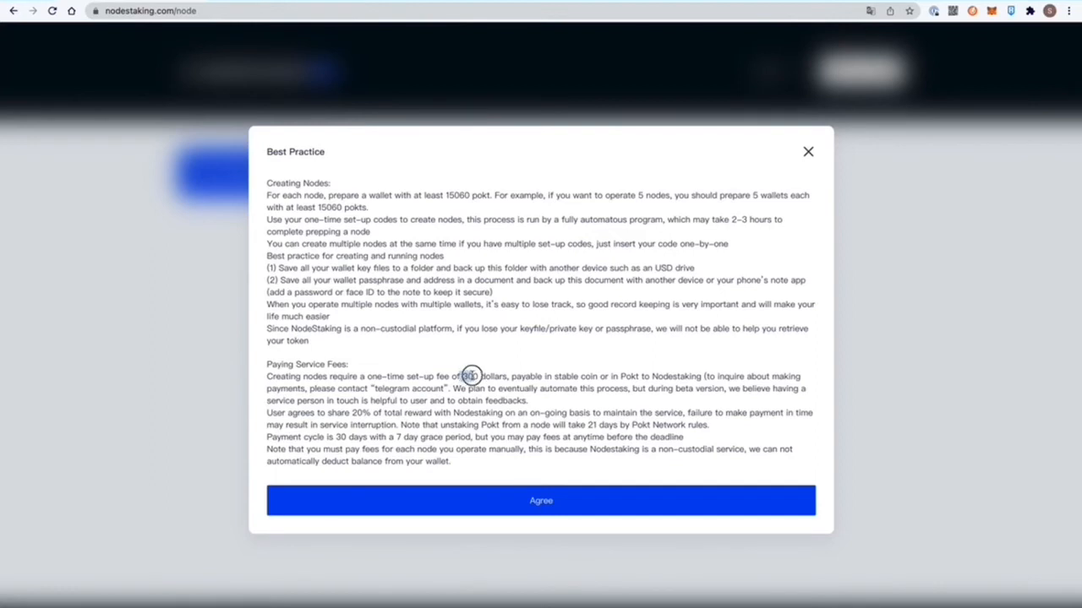
pyautogui.doubleClick(471, 376)
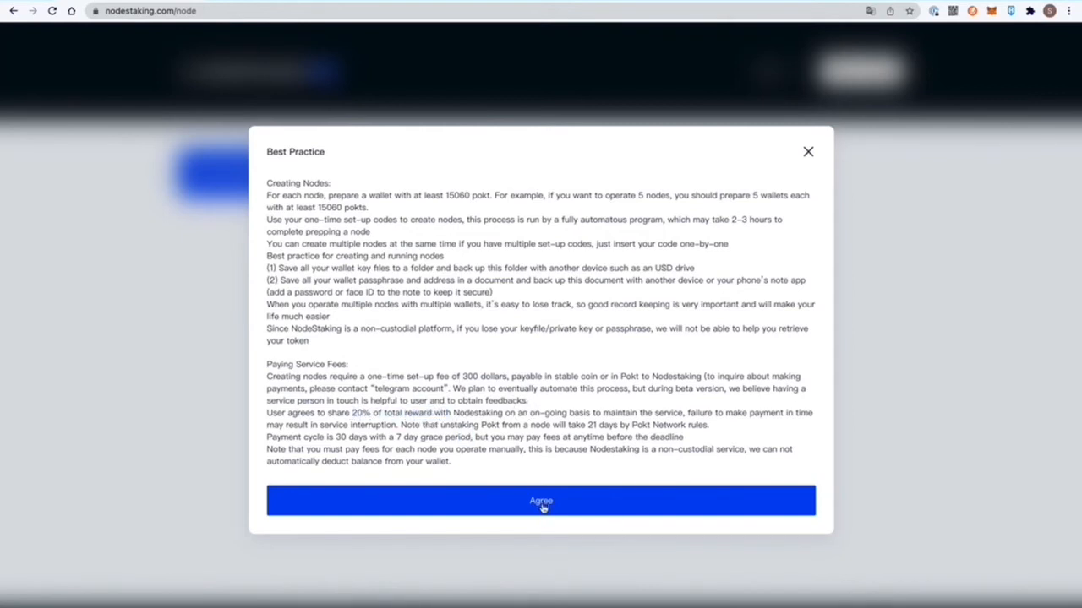
# Step: Agree to the Best Practice terms to open the one-time set-up code form
pyautogui.click(541, 500)
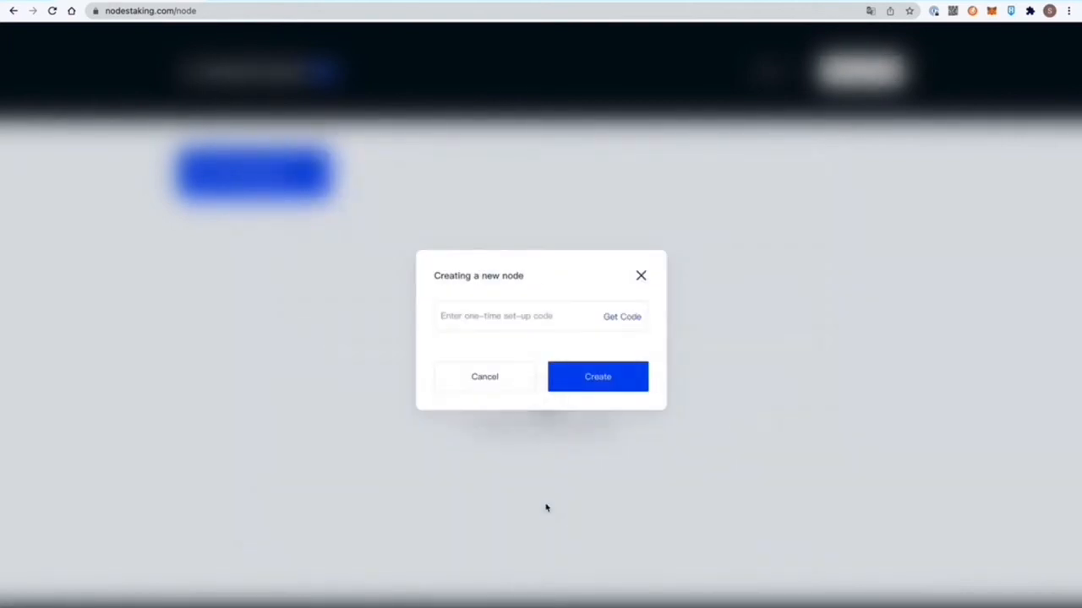
pyautogui.click(622, 316)
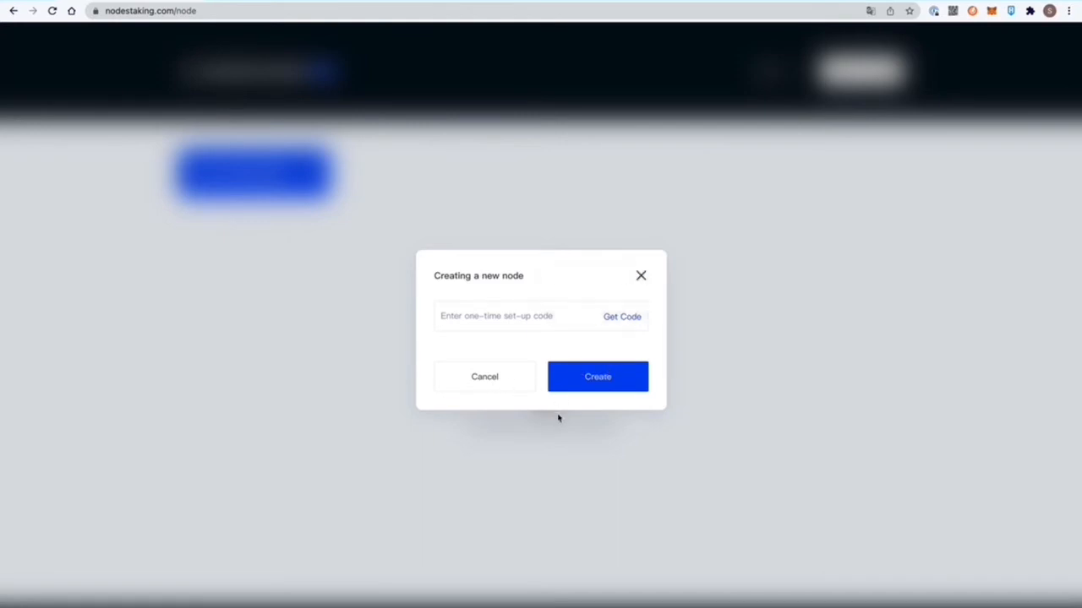
pyautogui.moveTo(640, 277)
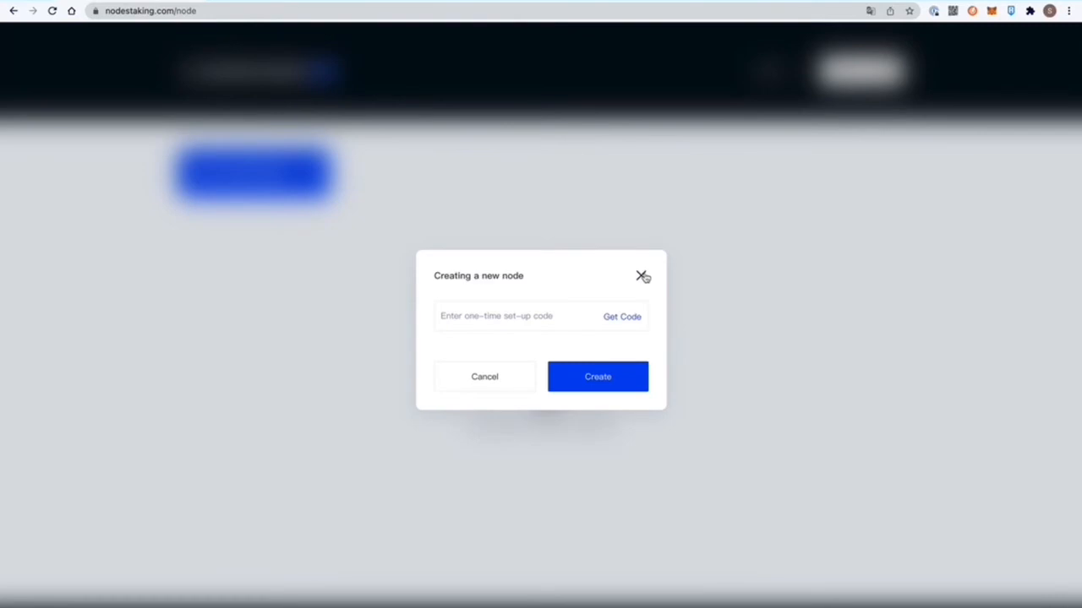
# Step: Browse the two validator nodes' staking metrics and open the Import Pocket Wallet key file dialog
pyautogui.click(643, 276)
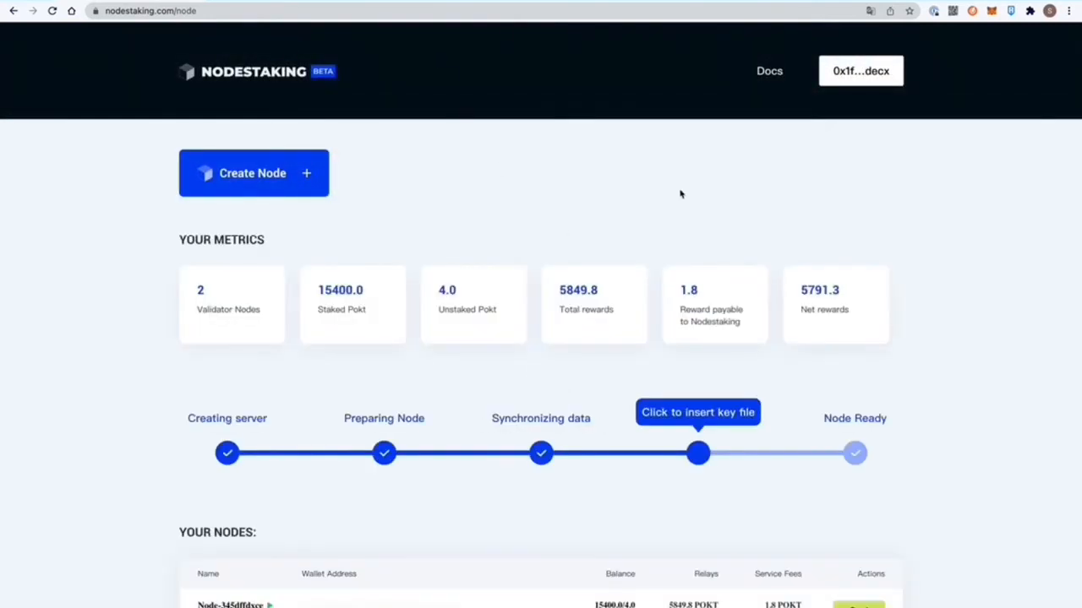
pyautogui.moveTo(393, 186)
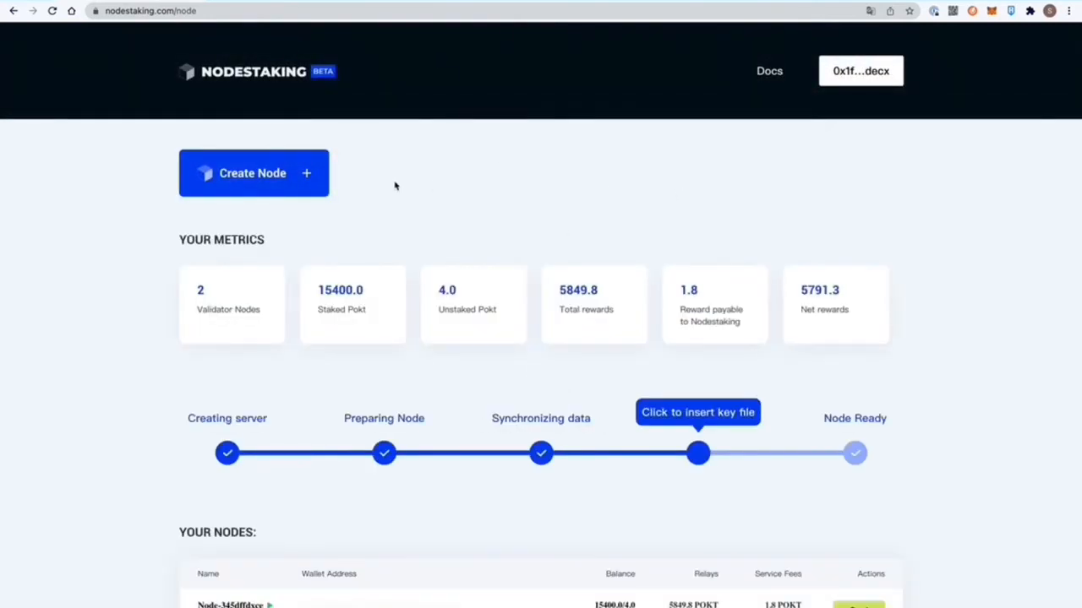
pyautogui.moveTo(200, 276)
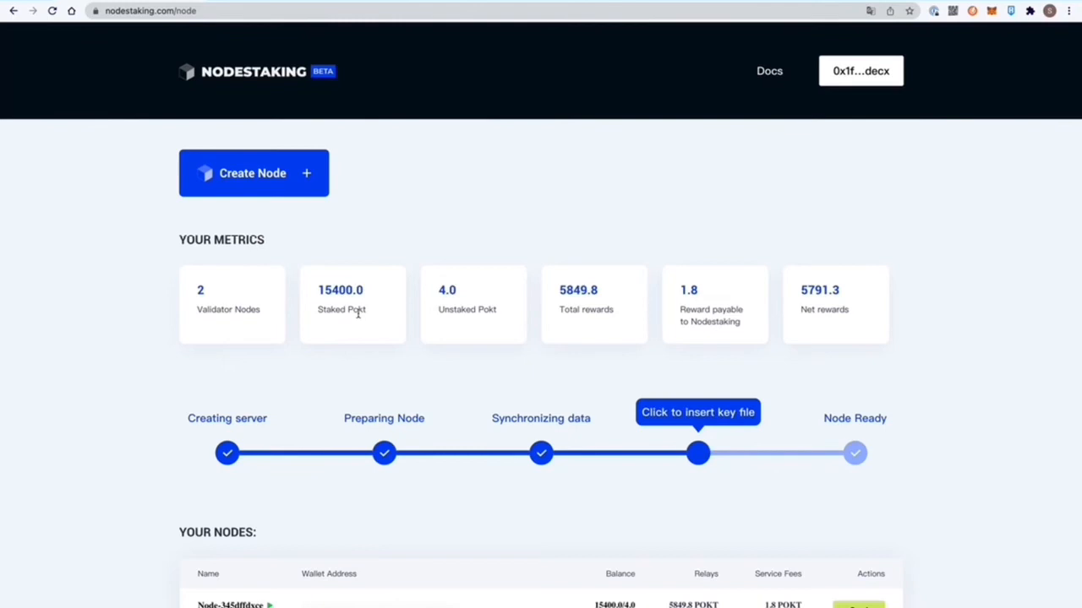
pyautogui.moveTo(489, 308)
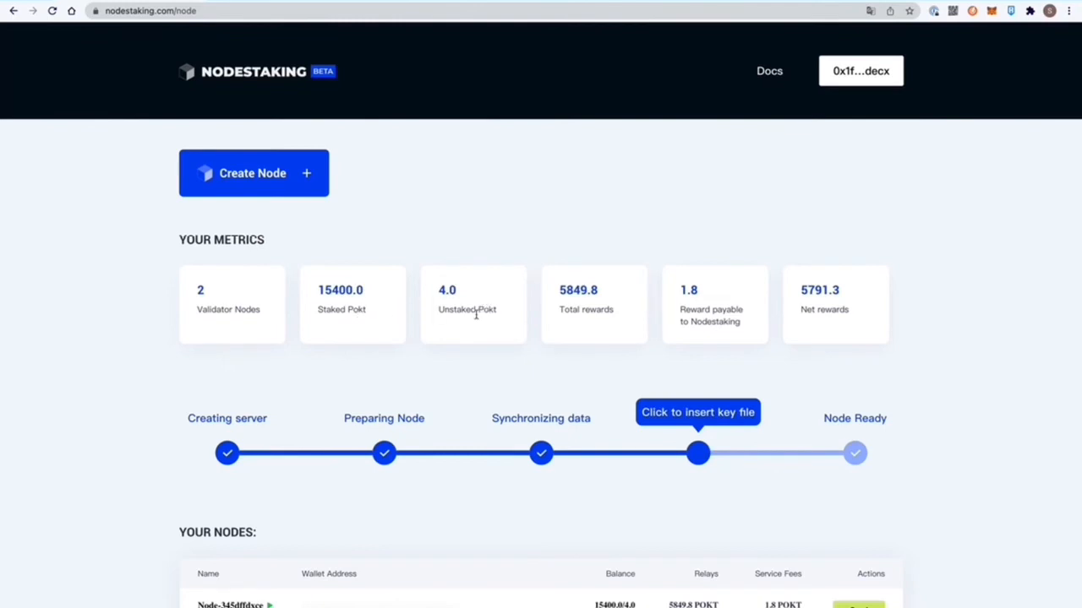
pyautogui.scroll(-3)
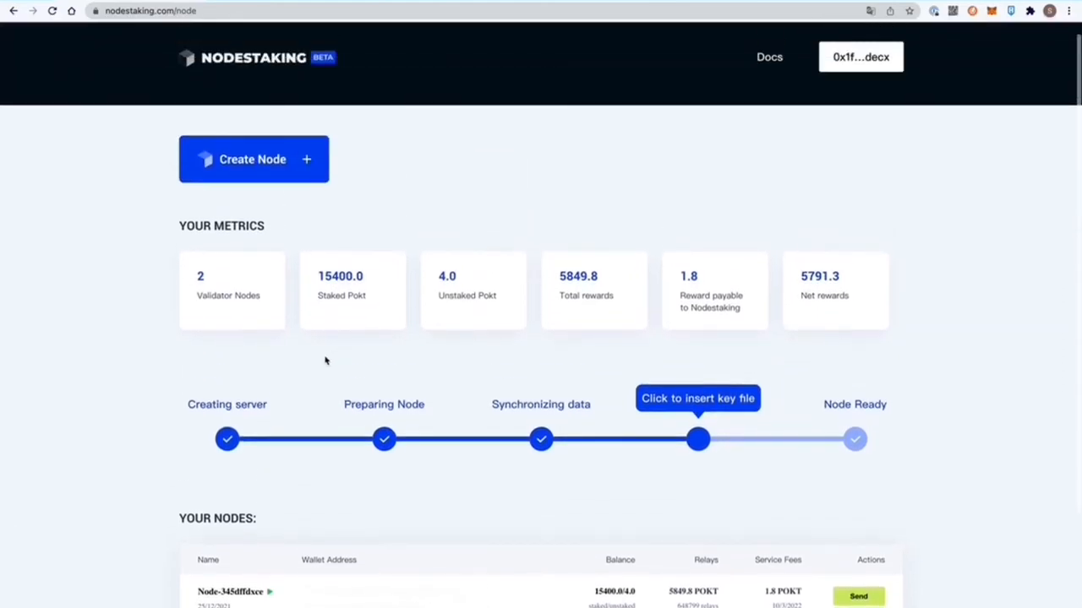
pyautogui.moveTo(270, 180)
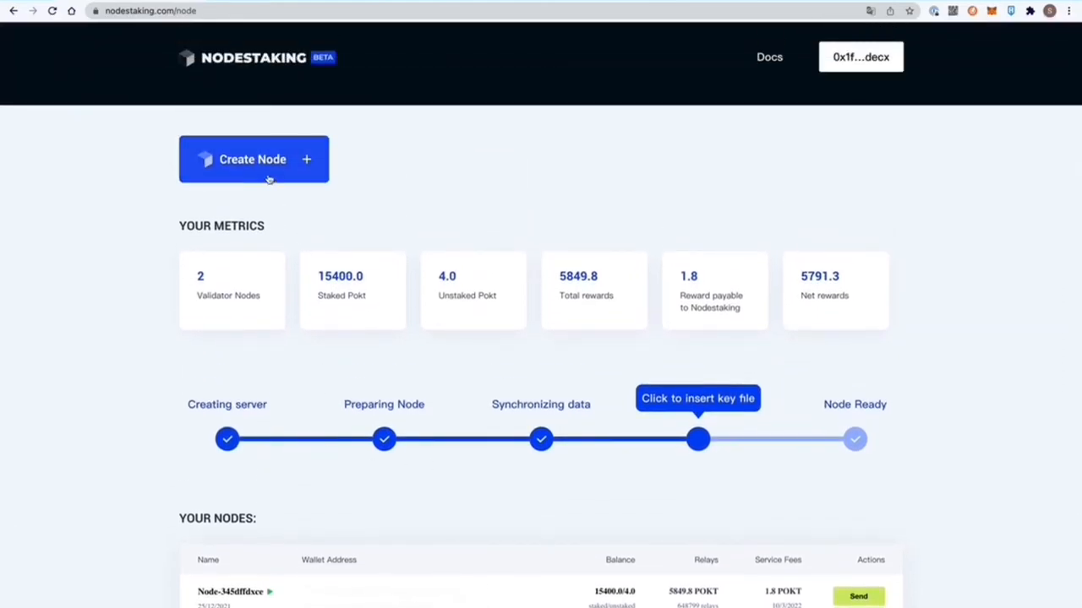
pyautogui.moveTo(266, 164)
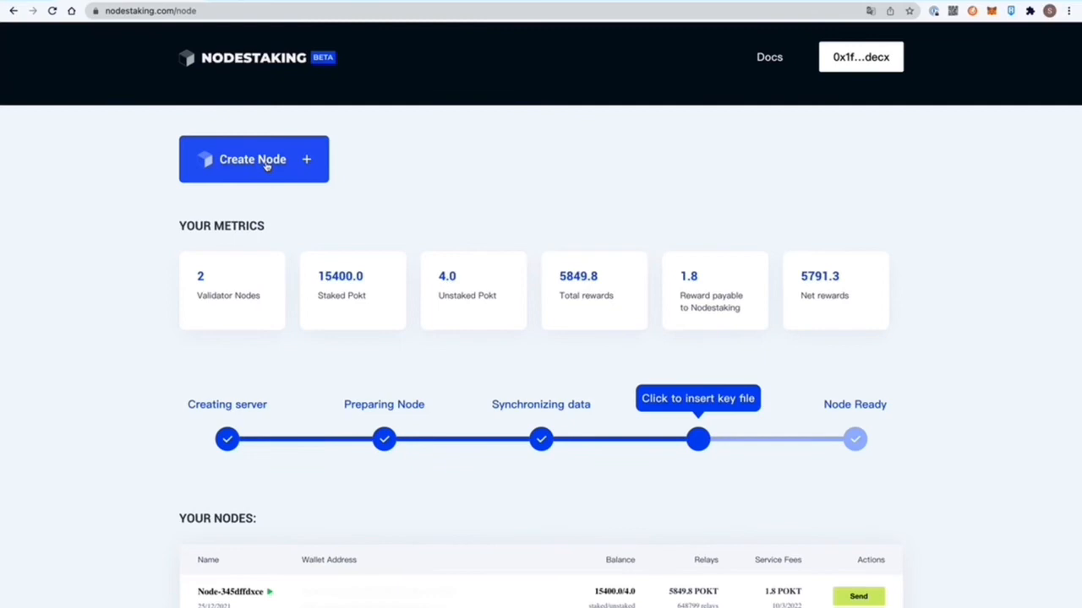
pyautogui.scroll(-3)
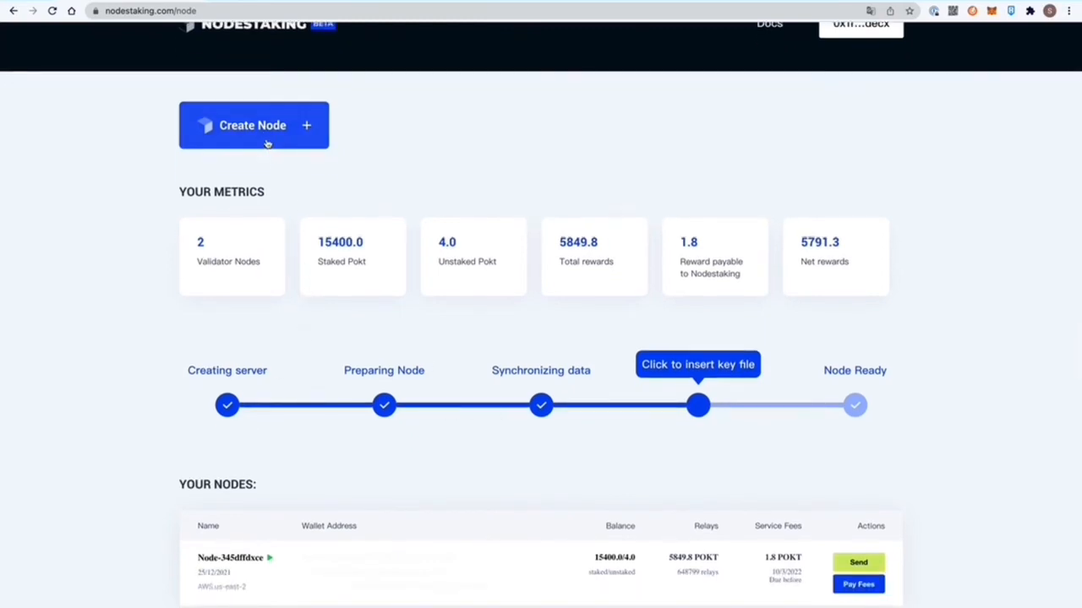
pyautogui.scroll(3)
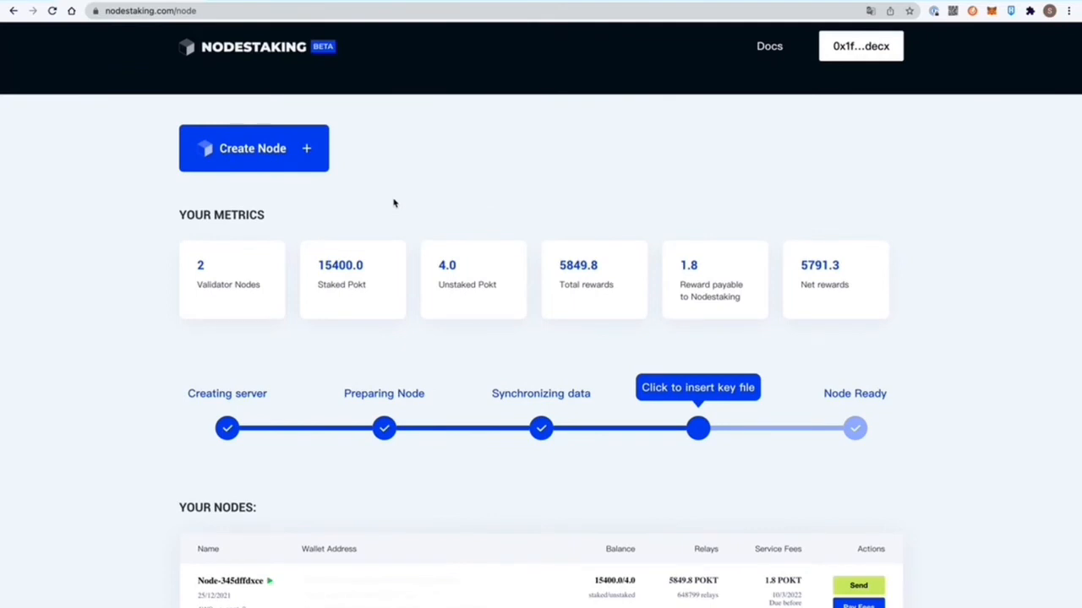
pyautogui.scroll(-3)
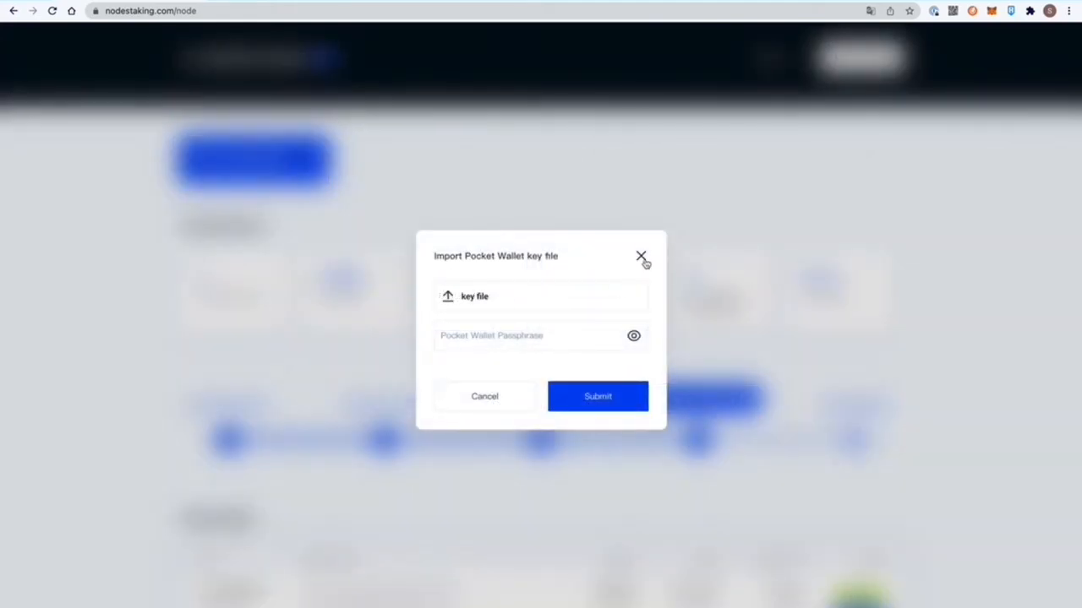
# Step: Close the Pocket Wallet key-file dialog without importing and scroll back through the dashboard
pyautogui.click(641, 256)
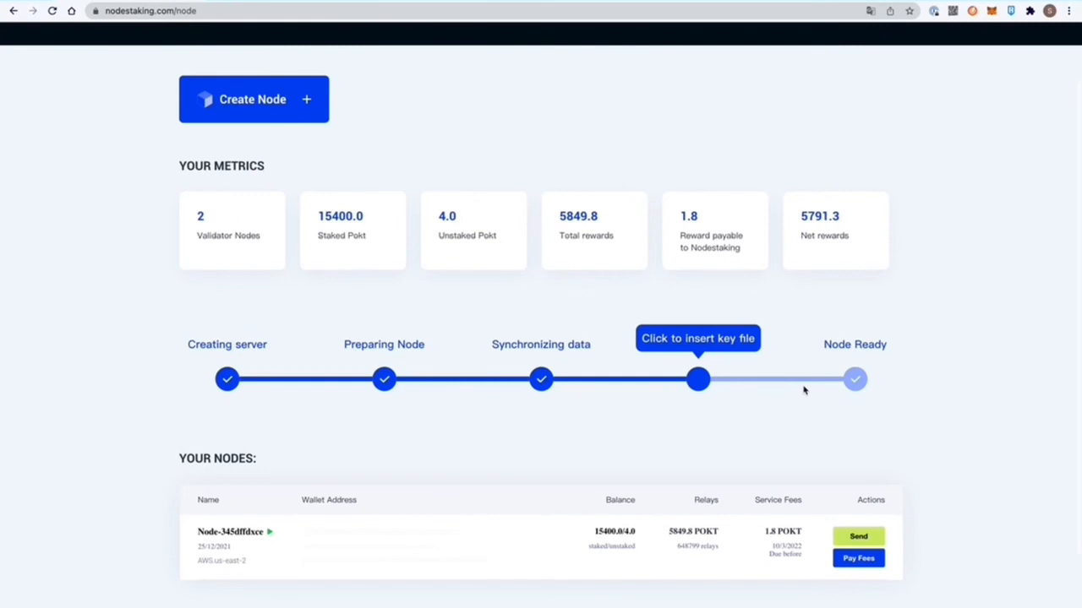
pyautogui.scroll(3)
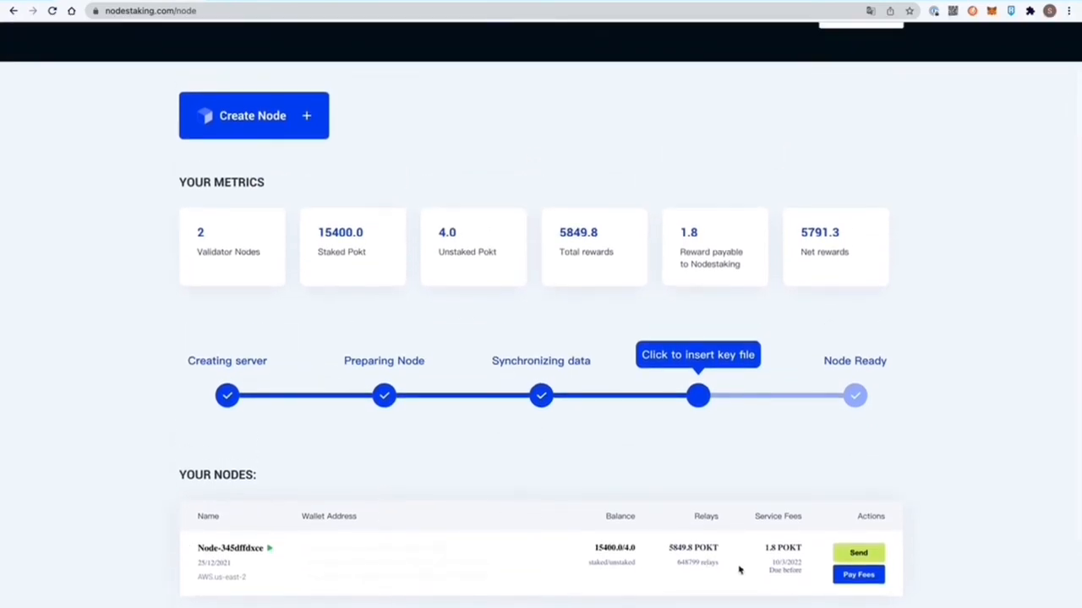
pyautogui.scroll(3)
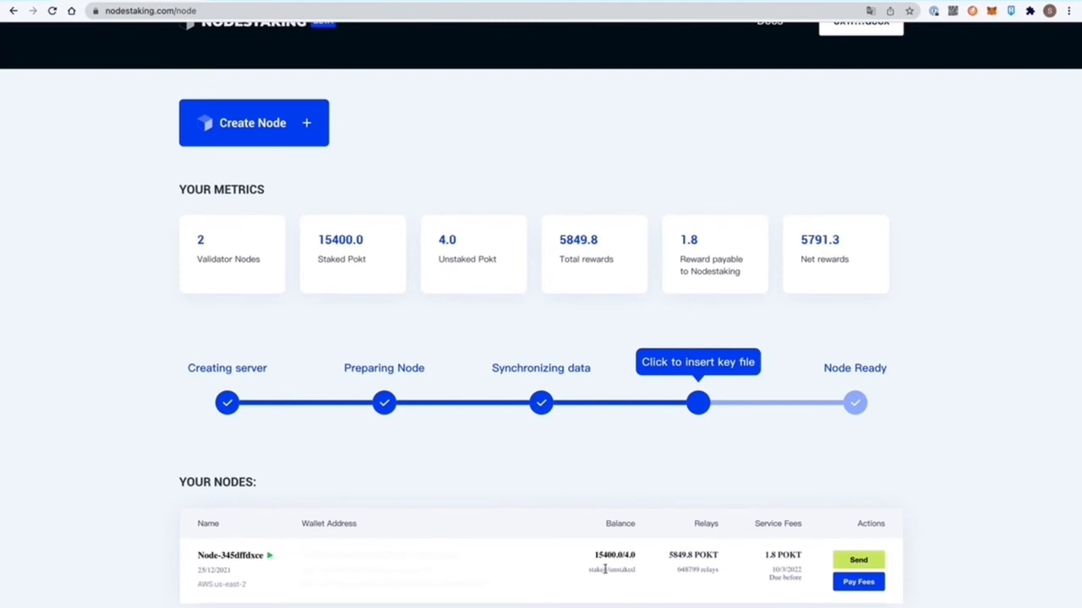
pyautogui.moveTo(643, 575)
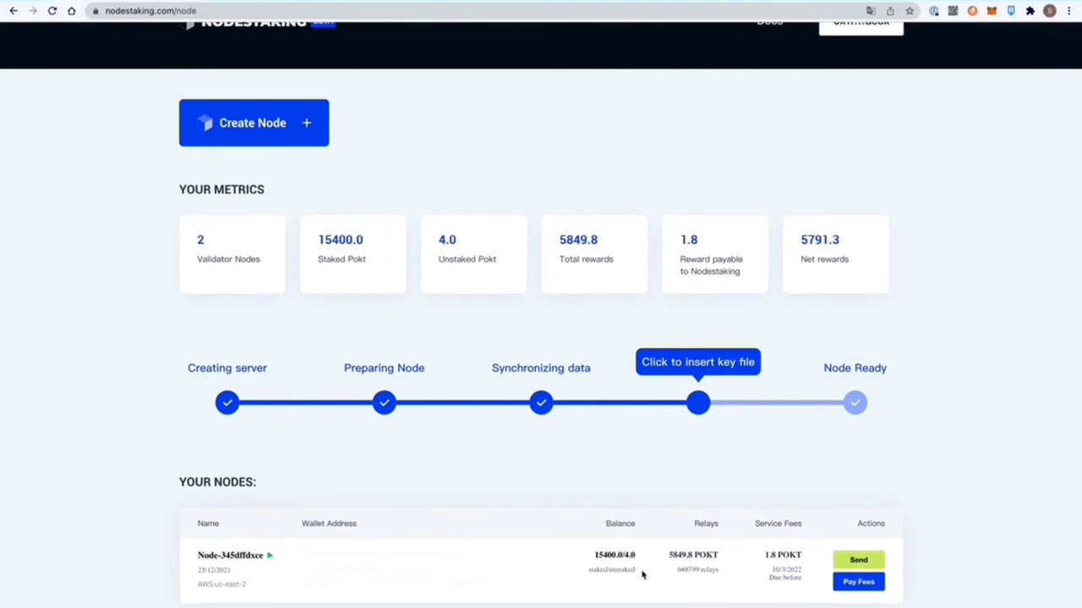
pyautogui.moveTo(620, 575)
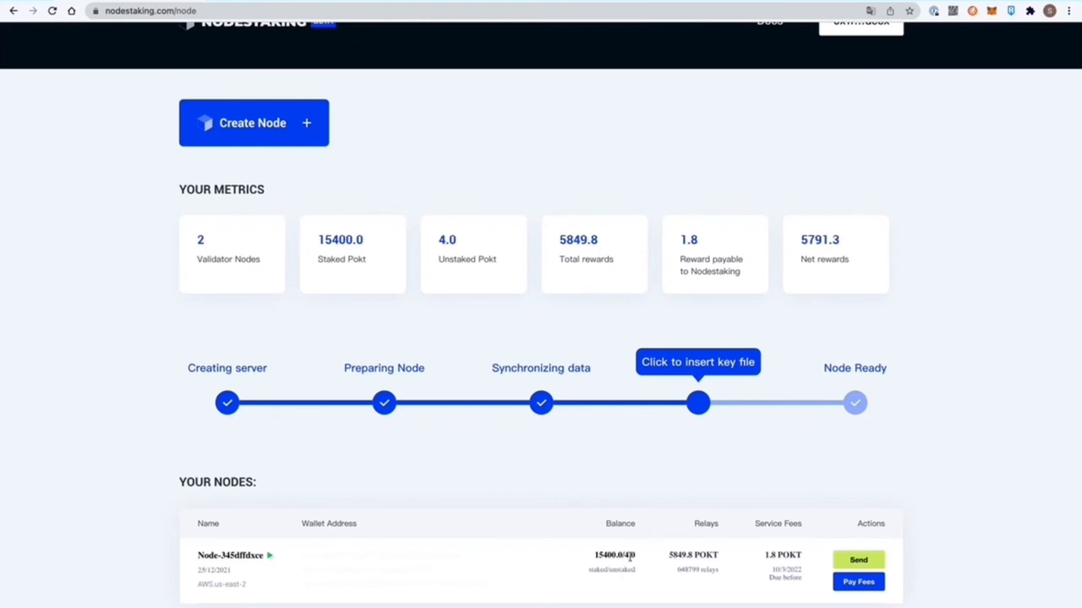
pyautogui.moveTo(668, 506)
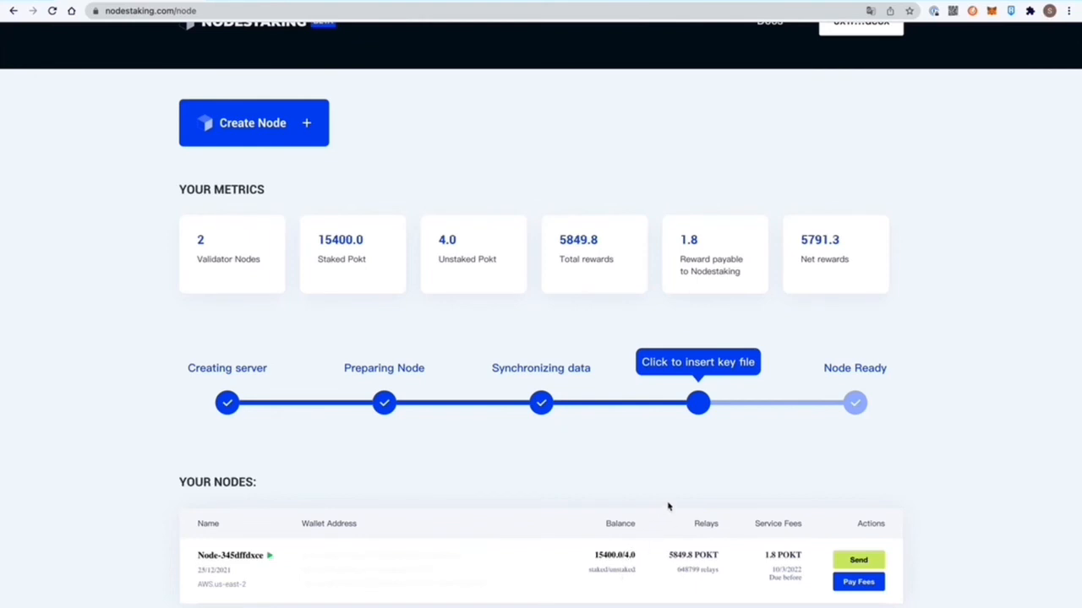
pyautogui.moveTo(705, 527)
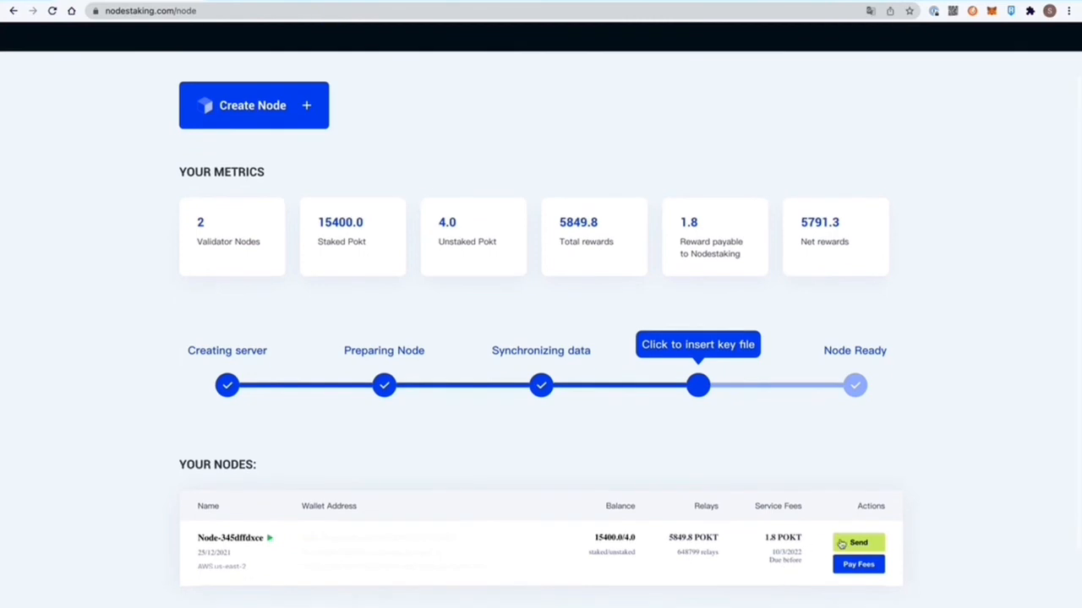
pyautogui.click(858, 542)
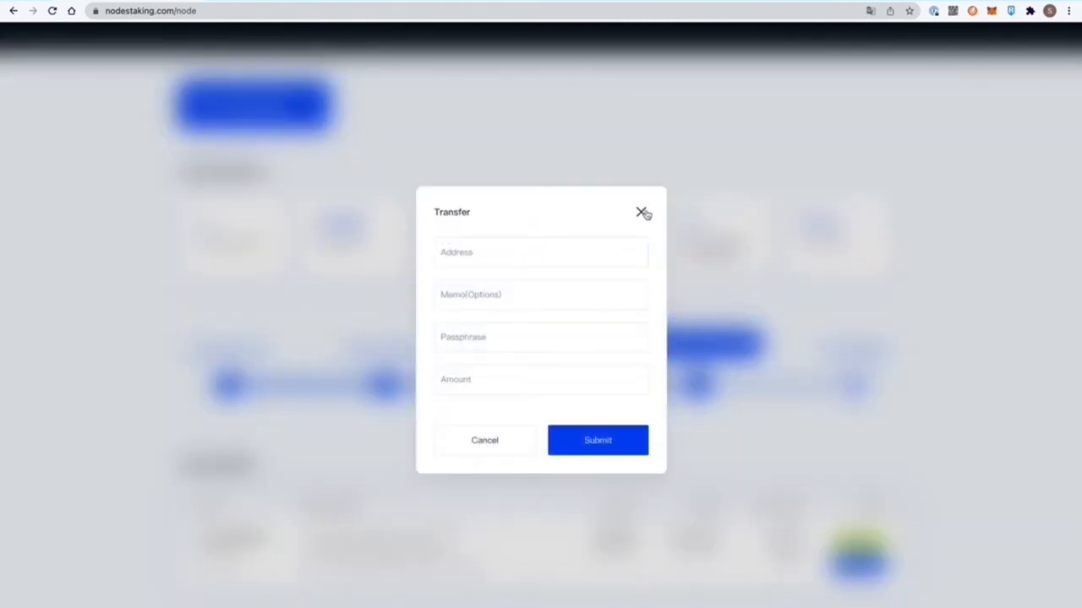
pyautogui.click(642, 211)
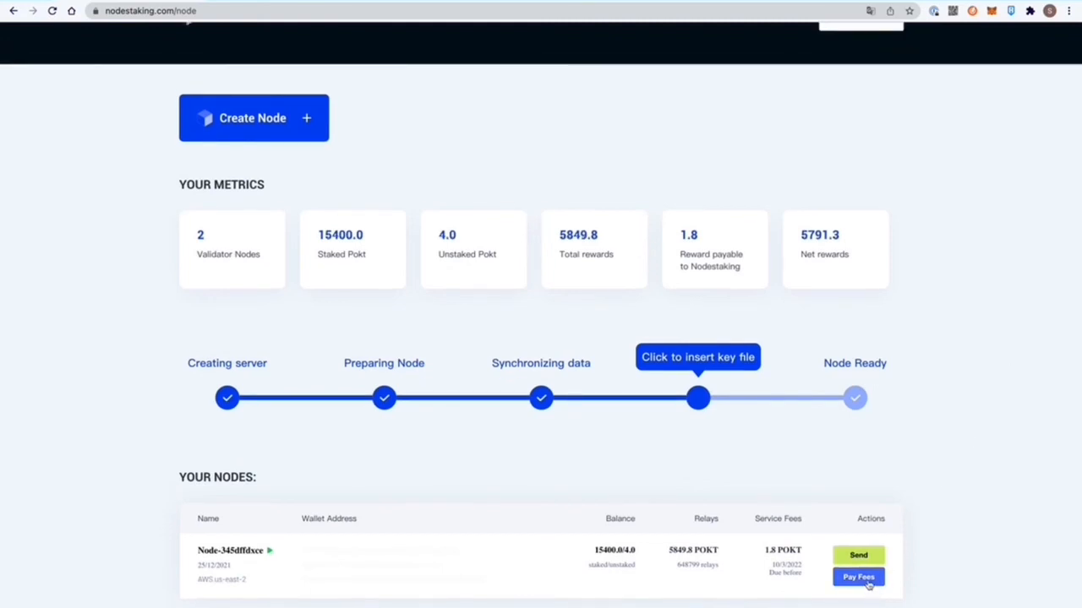
pyautogui.moveTo(919, 430)
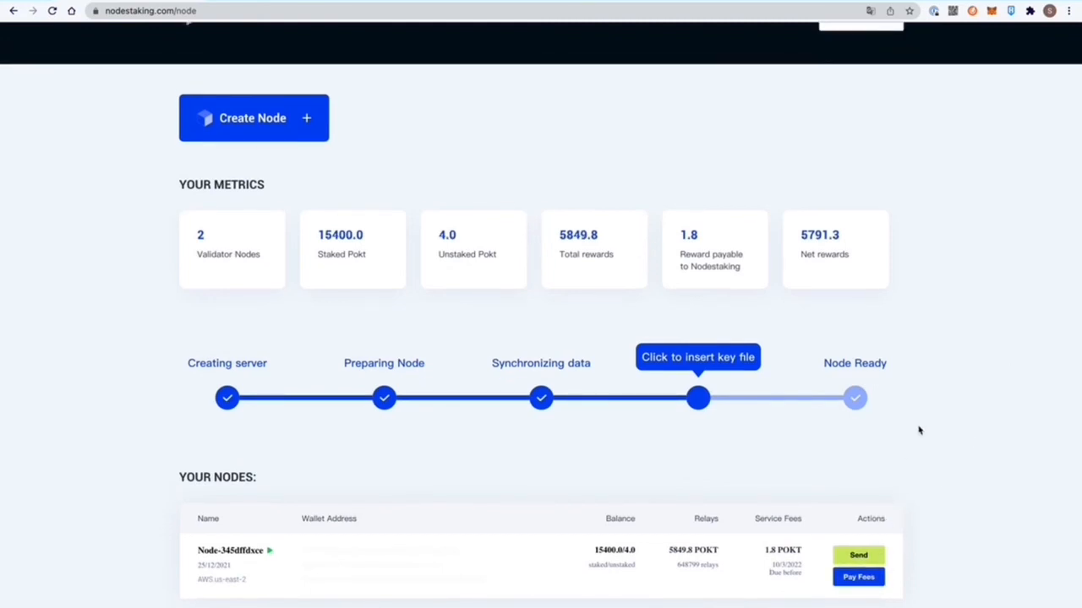
pyautogui.scroll(3)
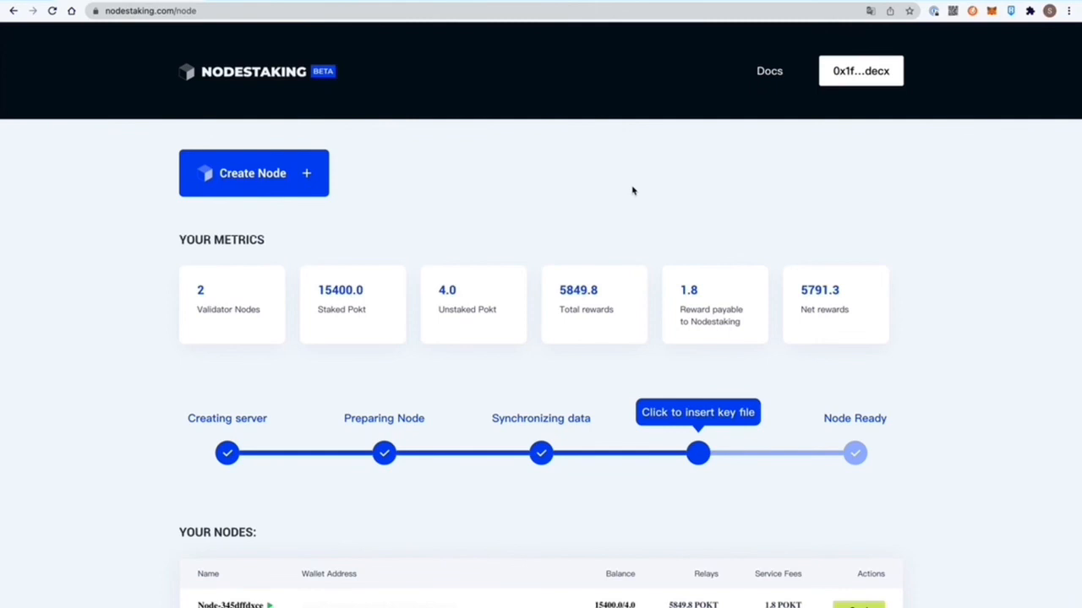
pyautogui.moveTo(832, 150)
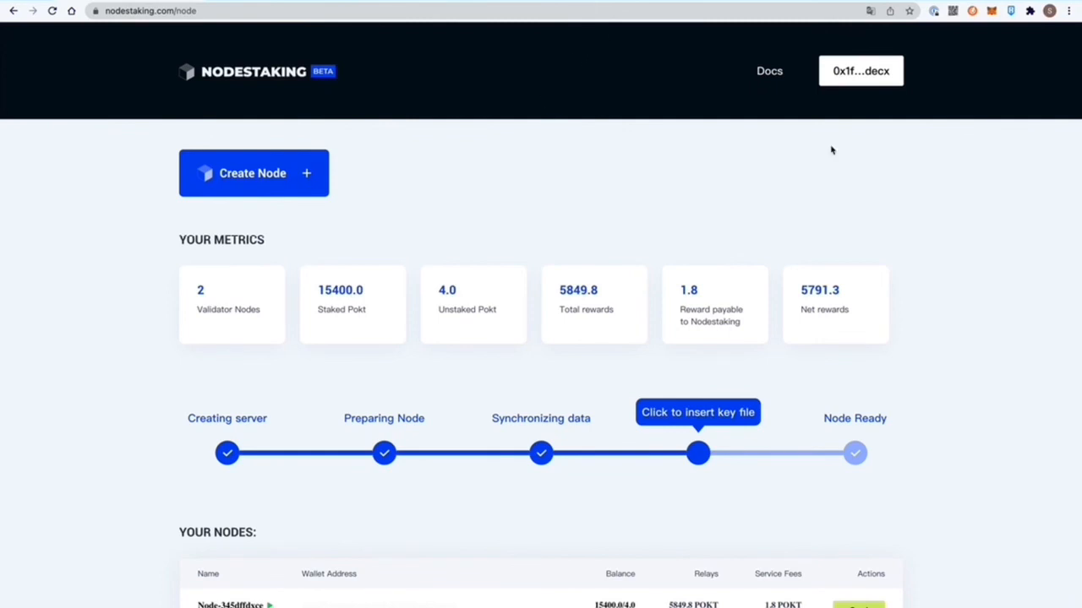